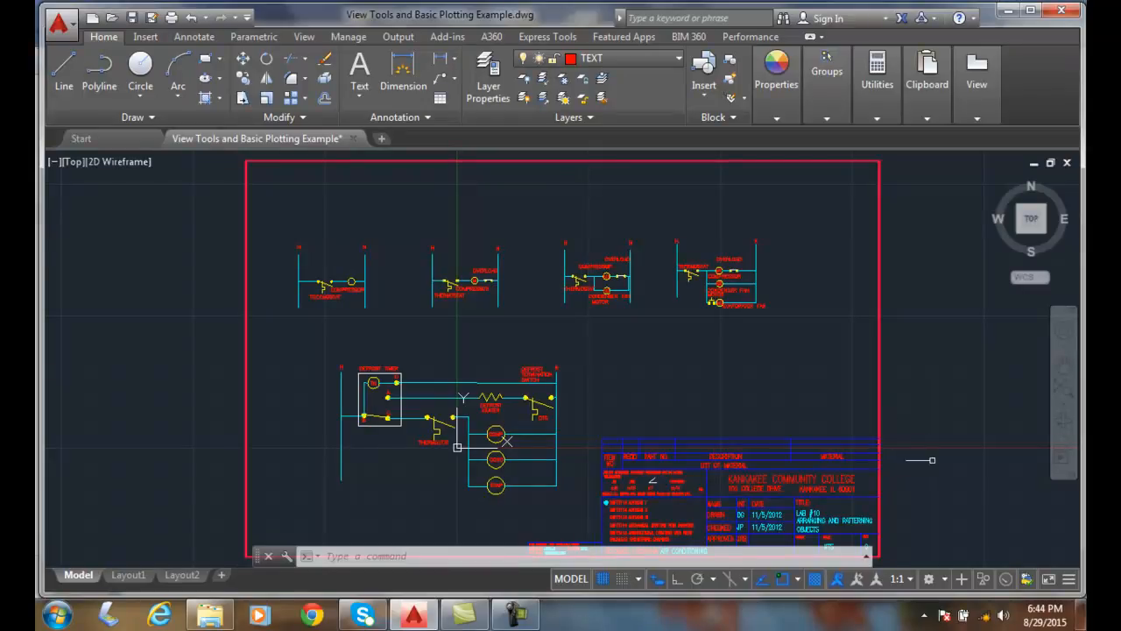
pyautogui.moveTo(1065, 456)
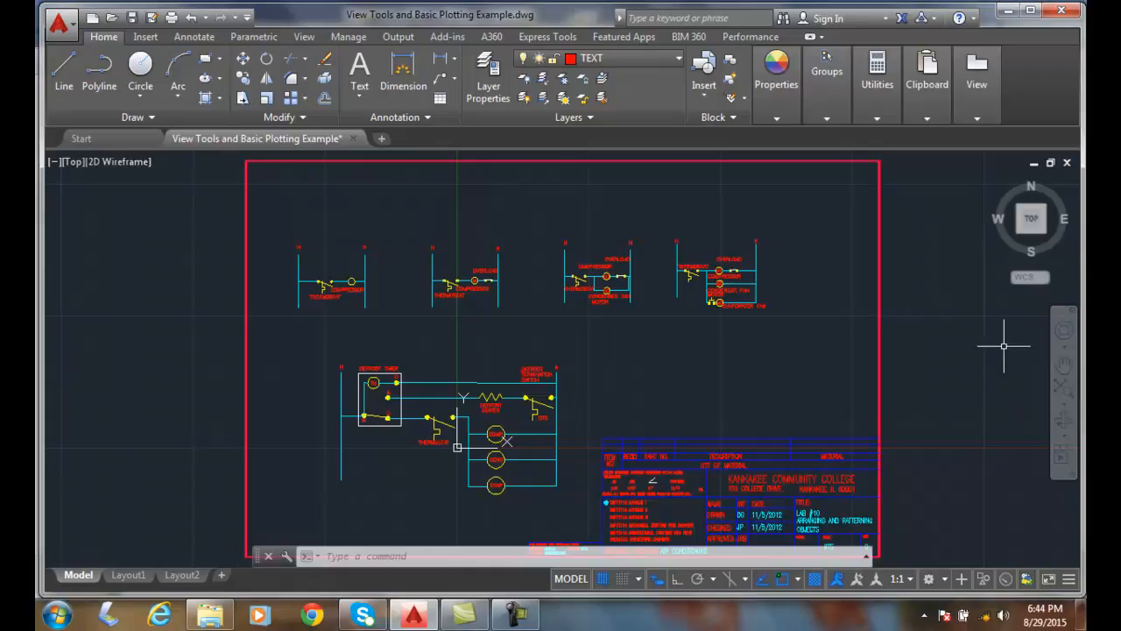
pyautogui.moveTo(1062, 331)
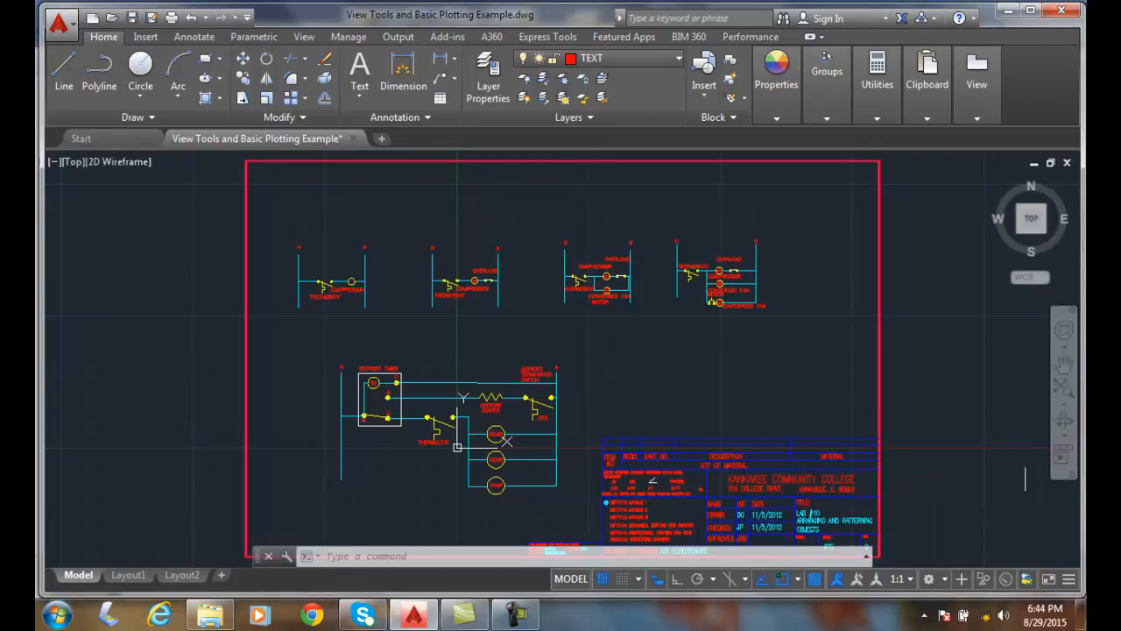
pyautogui.moveTo(1020, 462)
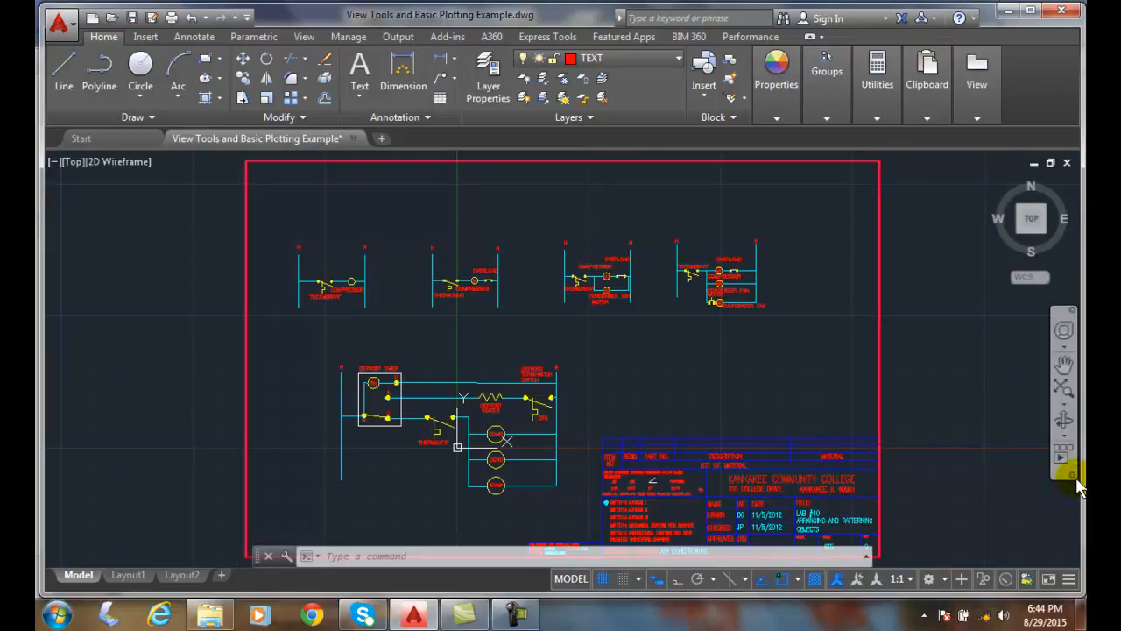
pyautogui.moveTo(1075, 482)
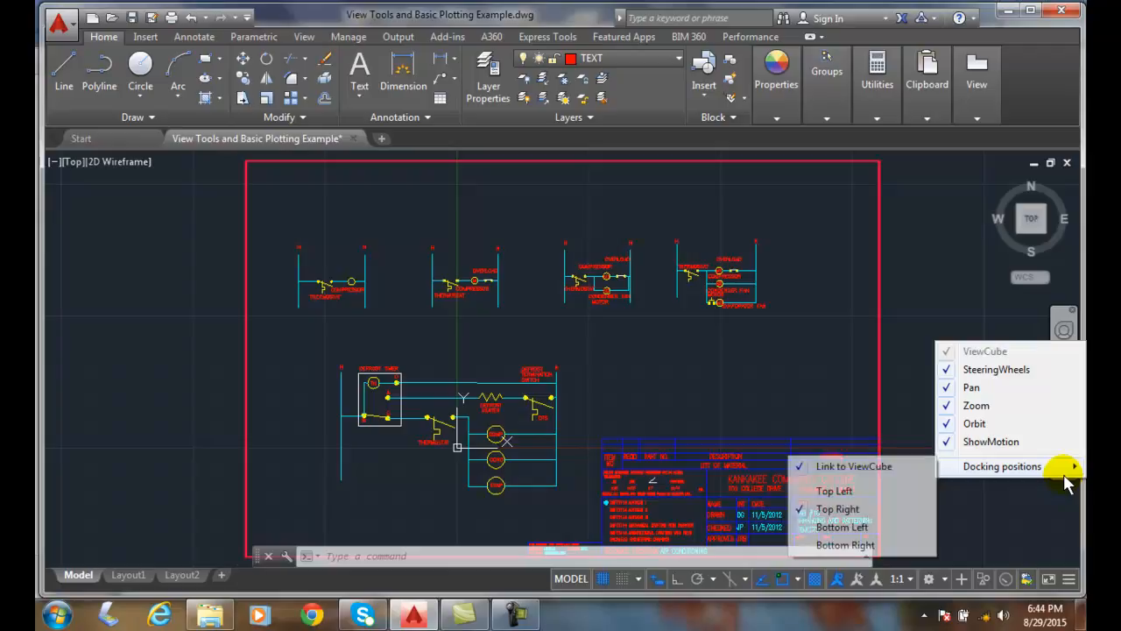
pyautogui.moveTo(1003, 441)
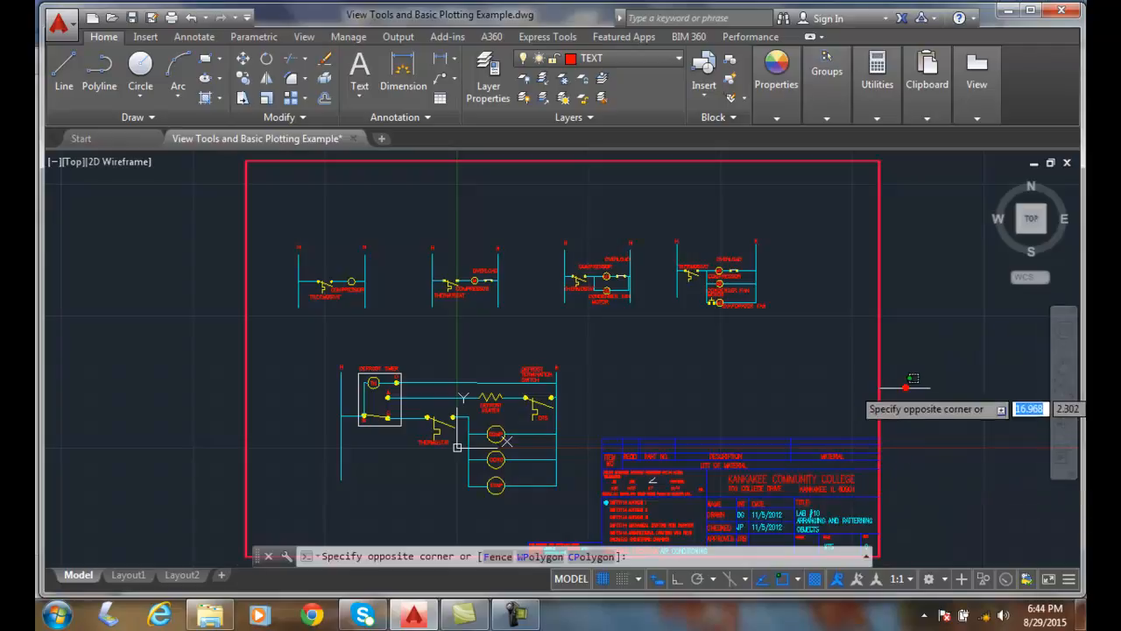
# - Pan the schematic upward to reveal the border's bottom edge and full title block
pyautogui.press('Escape')
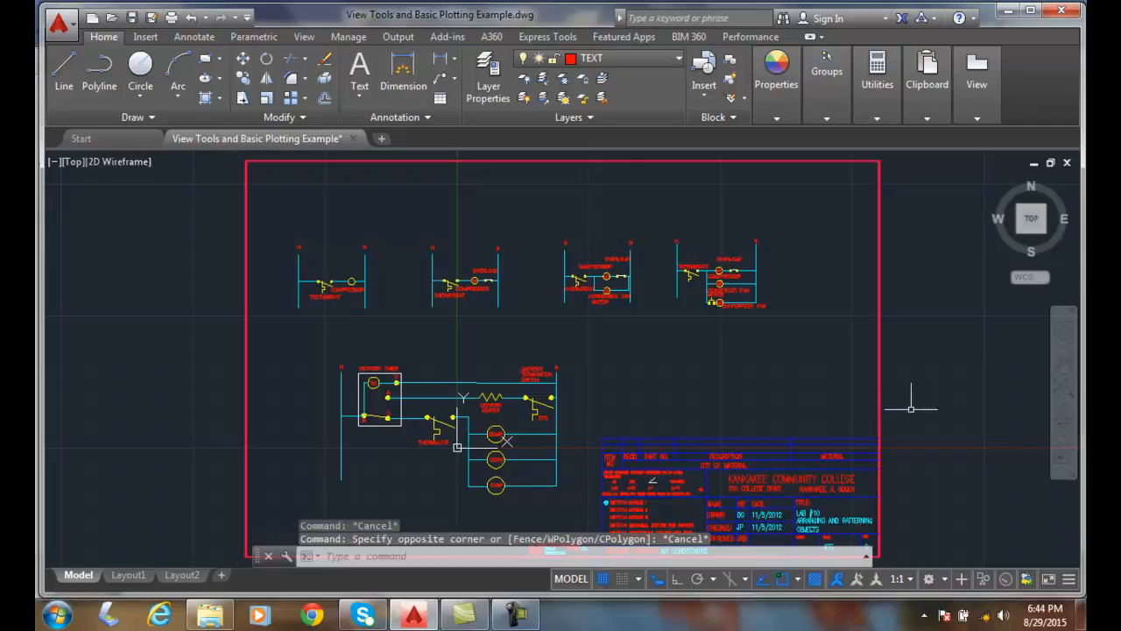
pyautogui.moveTo(1063, 368)
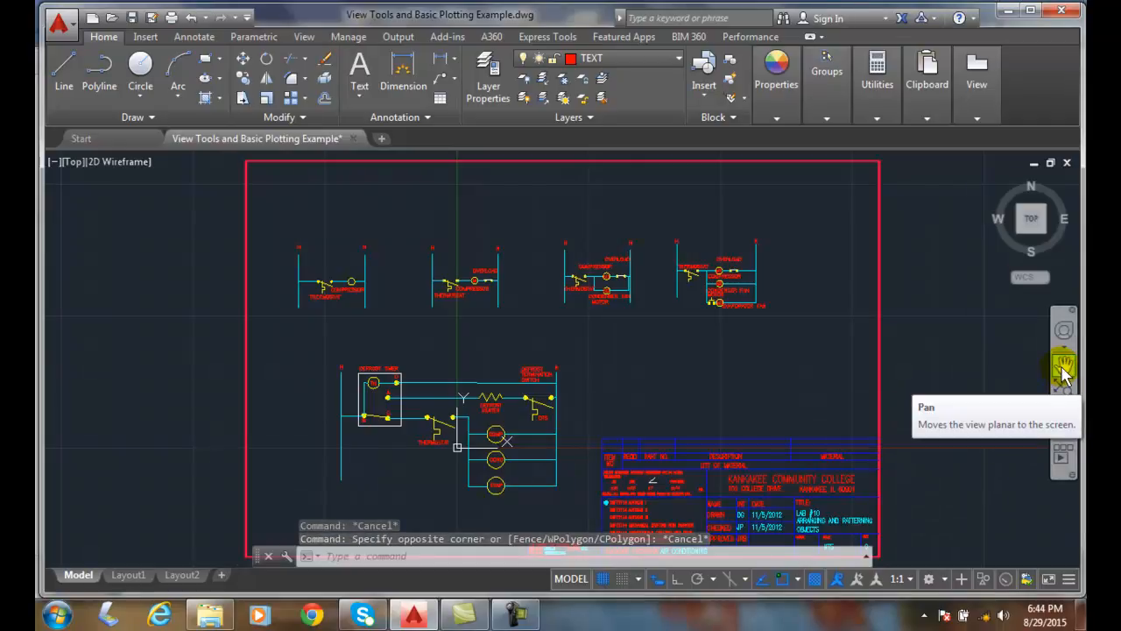
pyautogui.click(1063, 367)
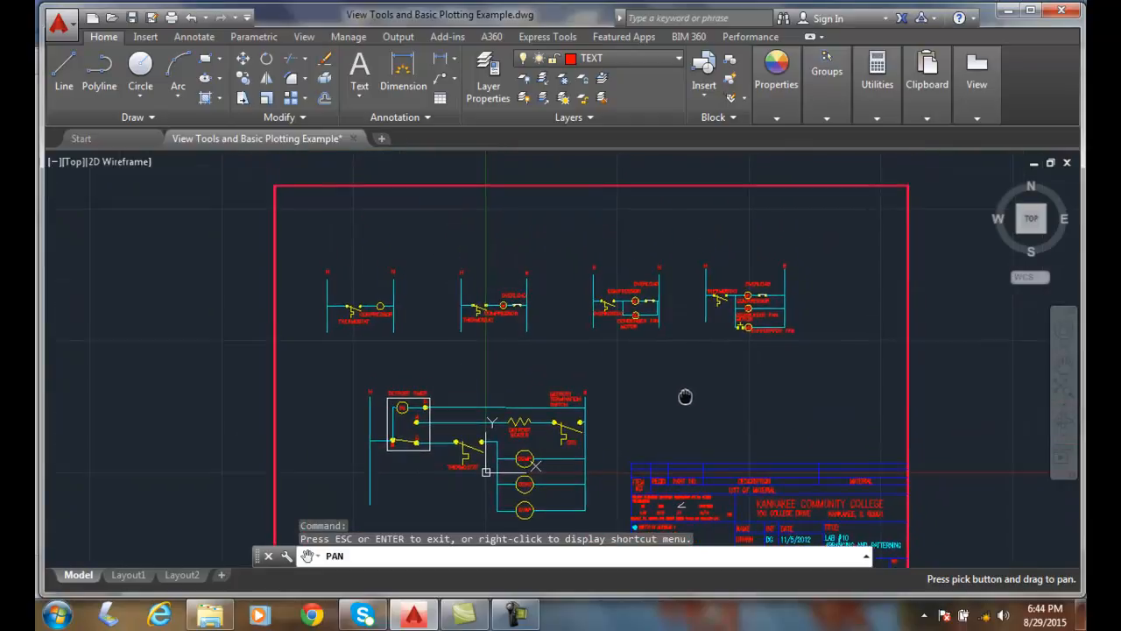
pyautogui.moveTo(686, 397); pyautogui.dragTo(692, 357)
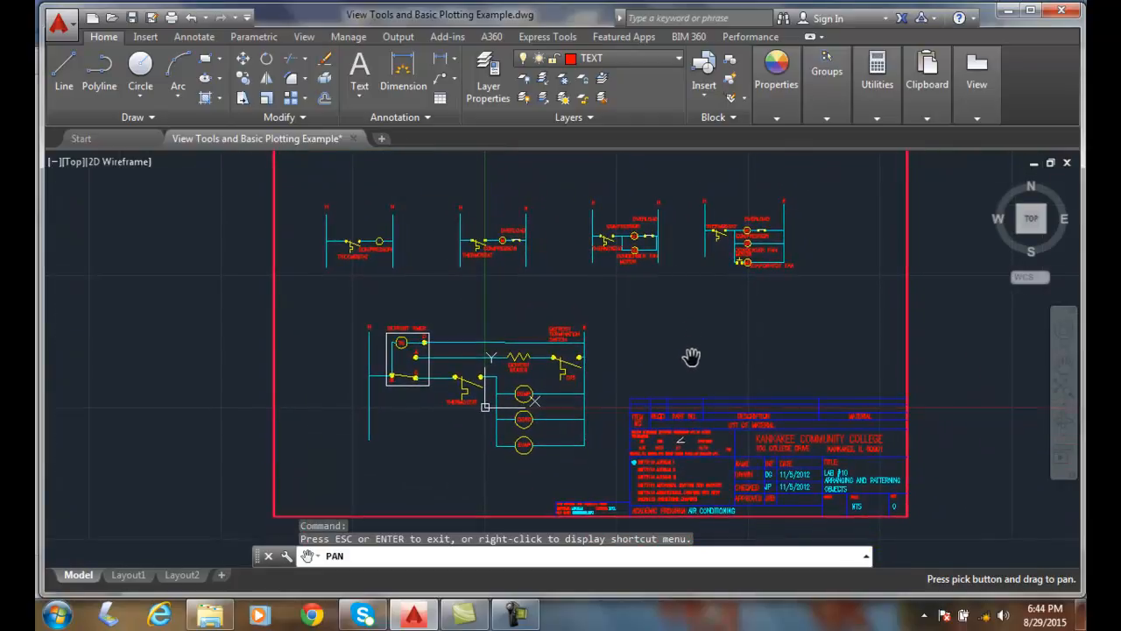
pyautogui.moveTo(692, 356); pyautogui.dragTo(952, 377)
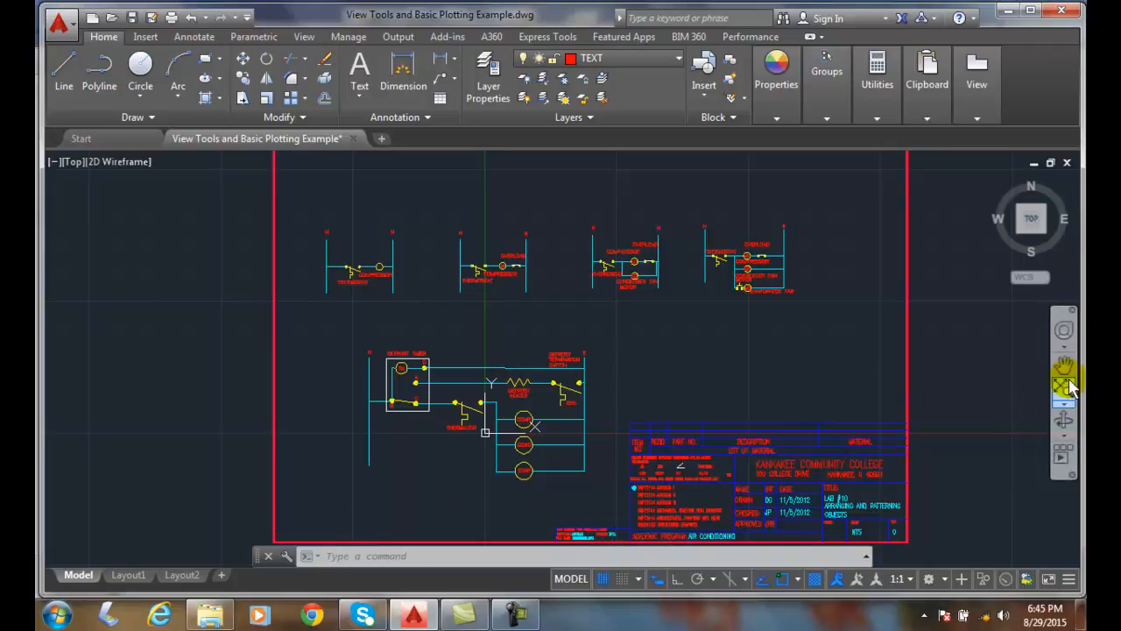
pyautogui.moveTo(1039, 382)
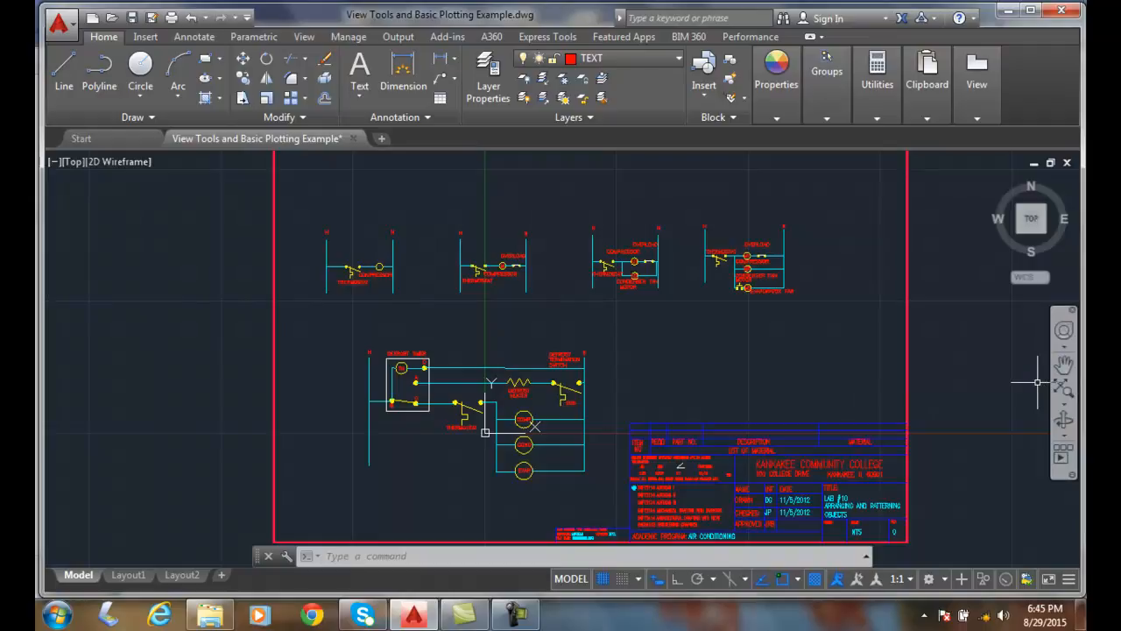